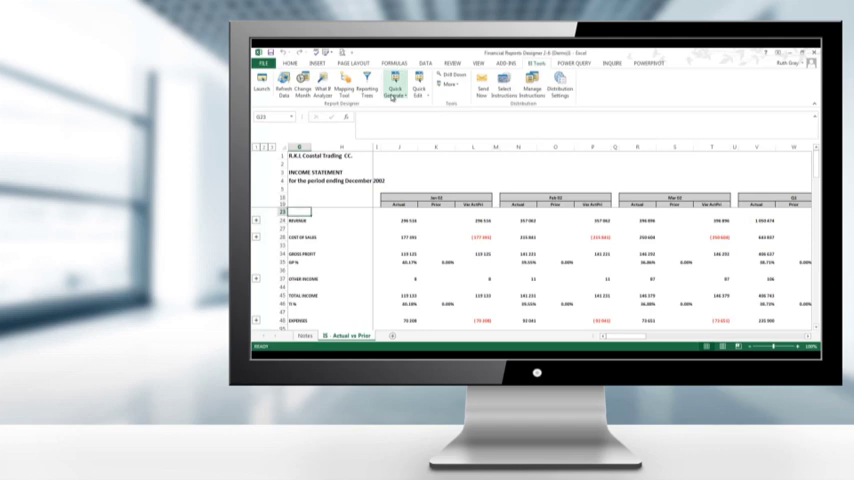
- Launch the Report Designer columns layout for the income statement from the BI Tools ribbon
click(392, 88)
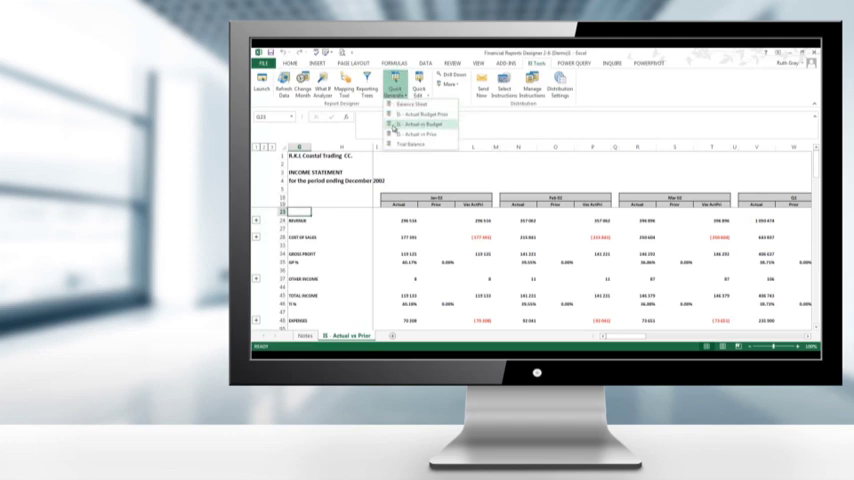
click(420, 124)
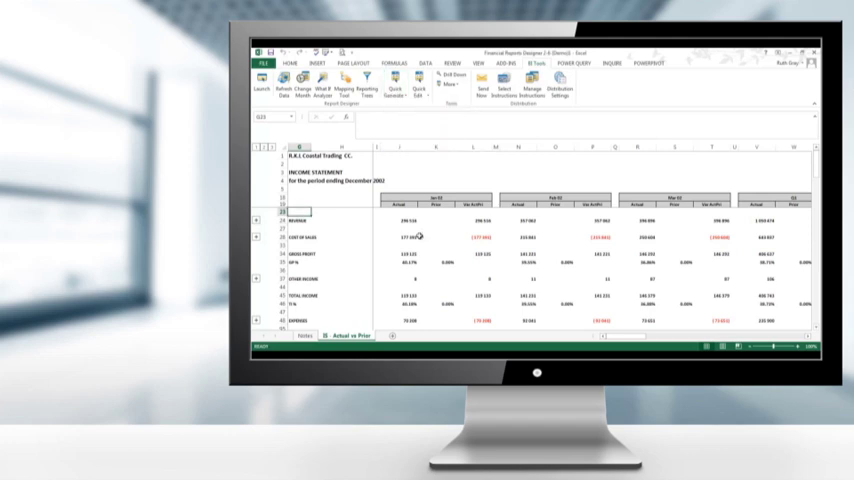
click(400, 236)
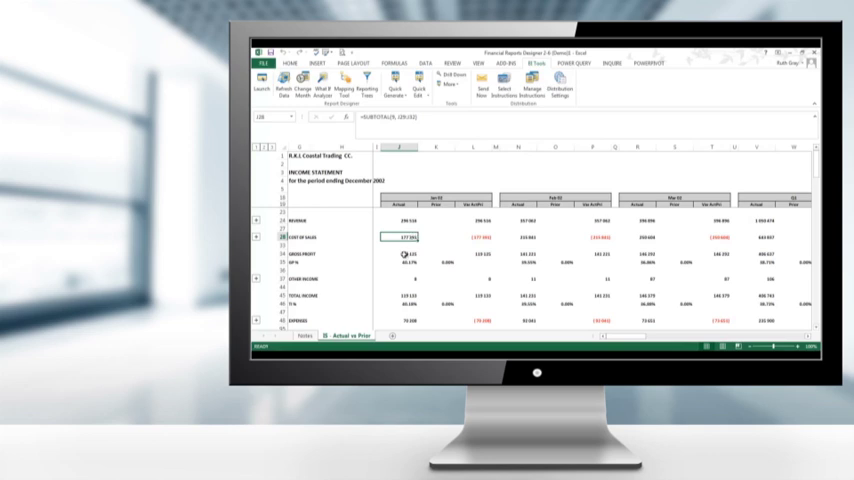
click(420, 84)
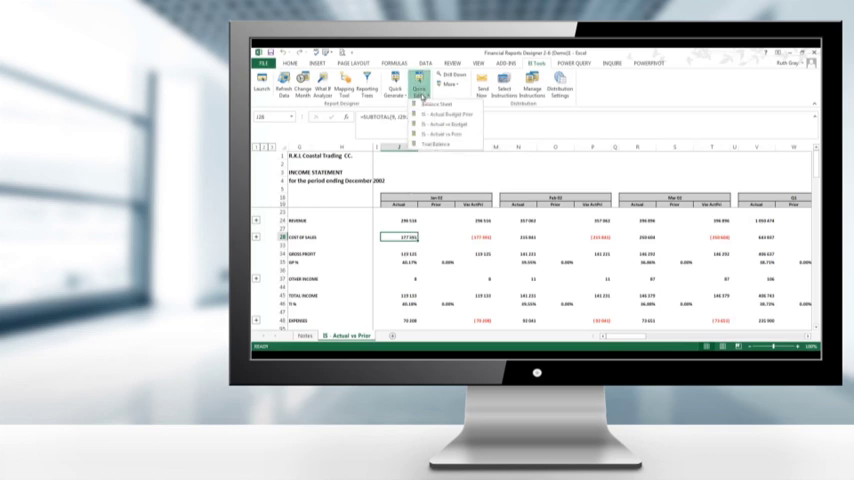
click(446, 134)
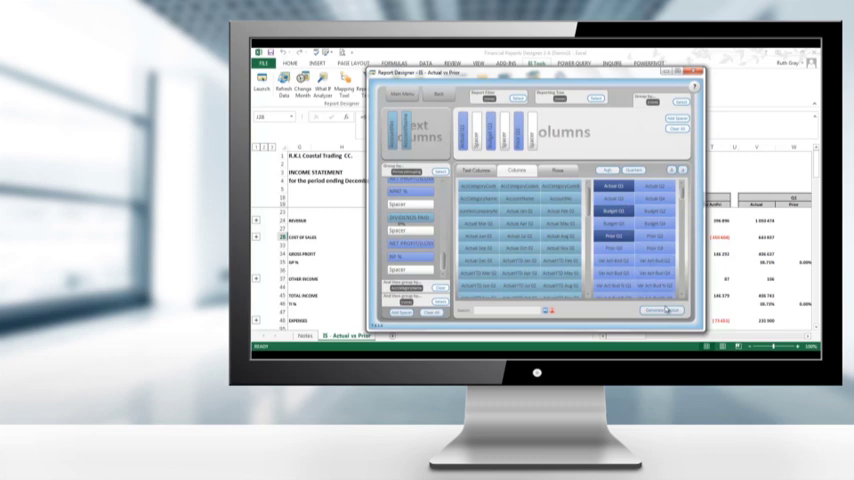
click(660, 310)
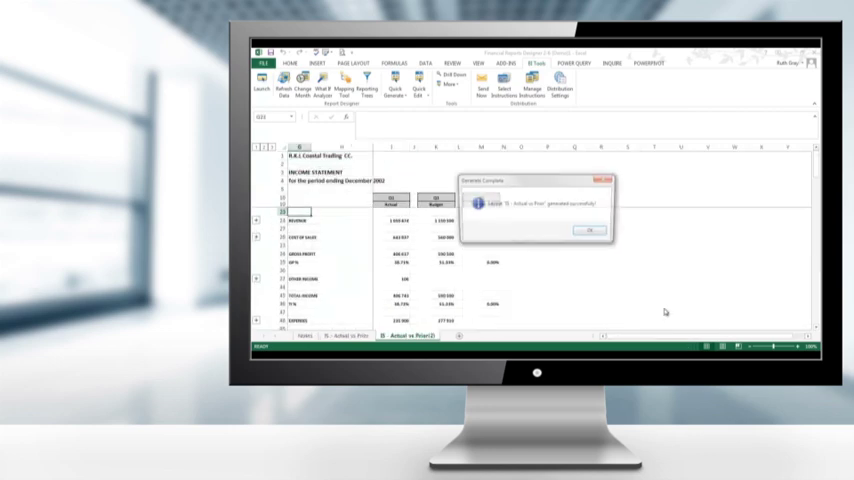
click(588, 230)
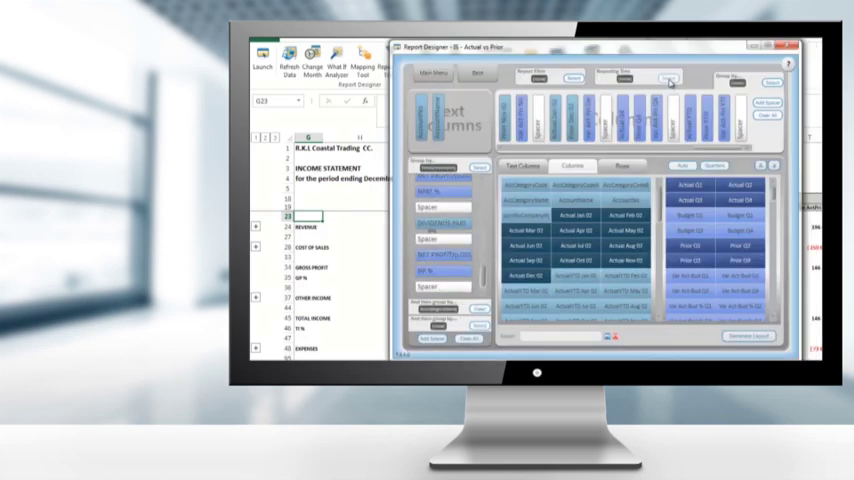
- Confirm HQ and Region 1 reporting units and bring up the Bellwether Garden Supply dashboard workbook
click(668, 80)
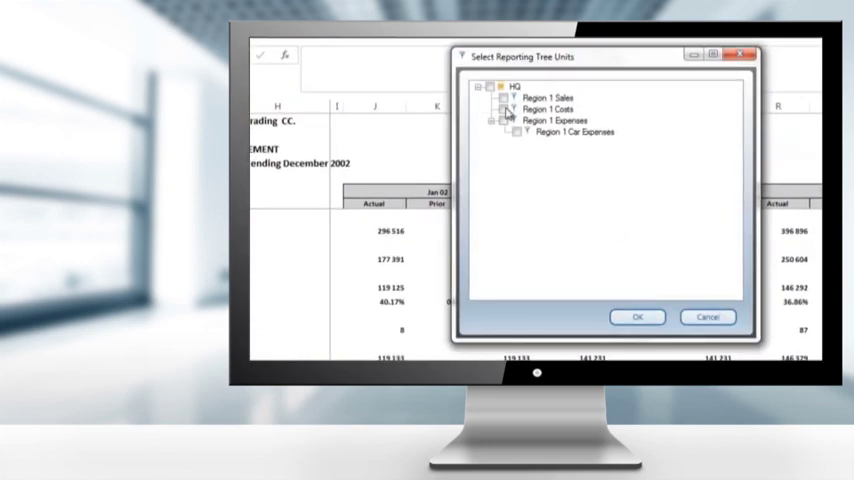
click(504, 84)
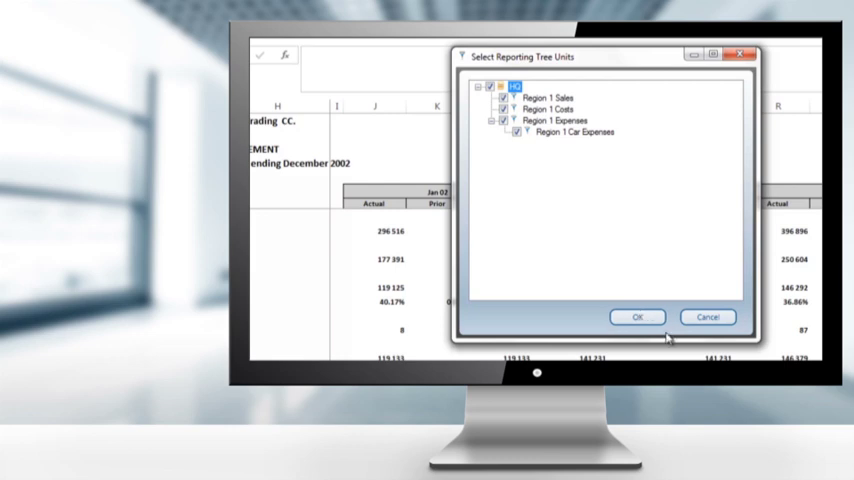
click(636, 316)
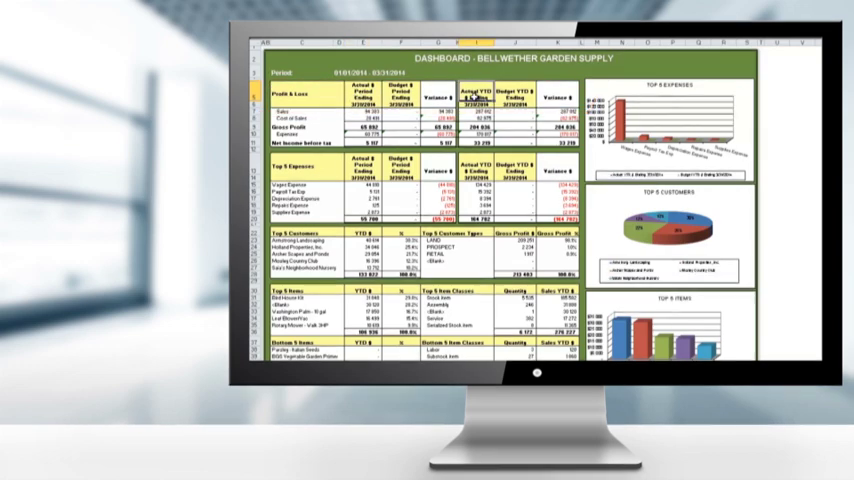
- Choose the Sales Analysis report from the Report Tools menu
click(284, 64)
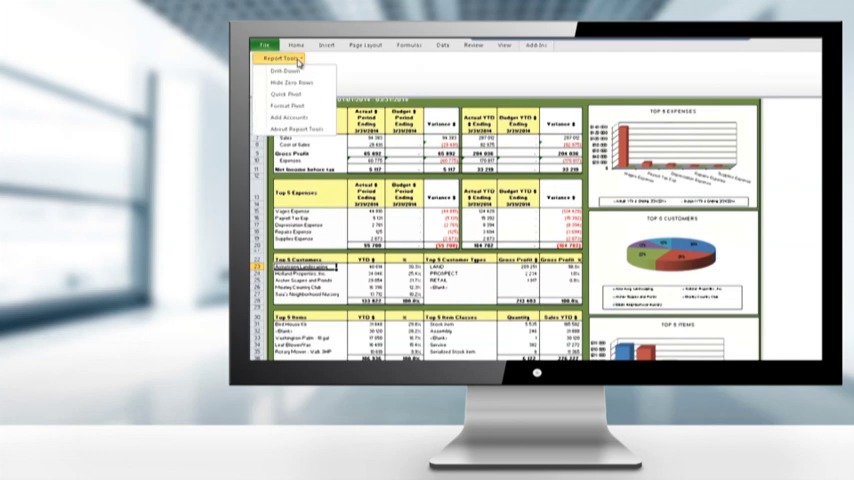
click(284, 76)
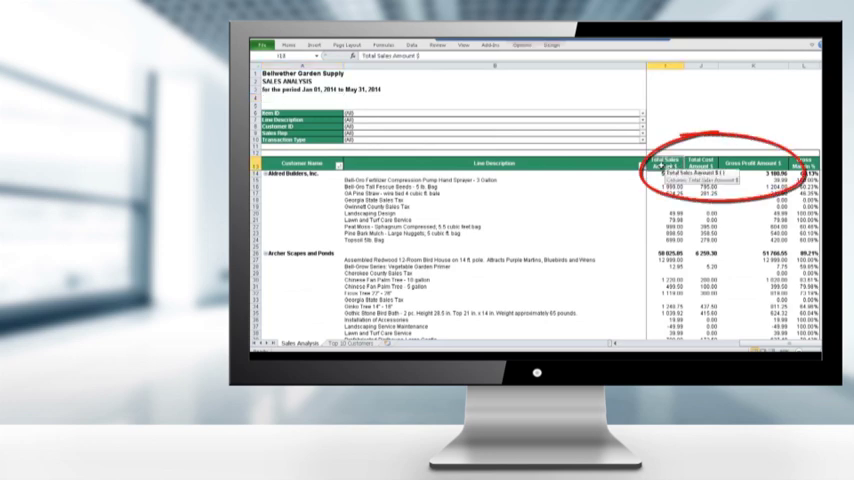
- Start the Distribution option for the sales analysis report
click(736, 162)
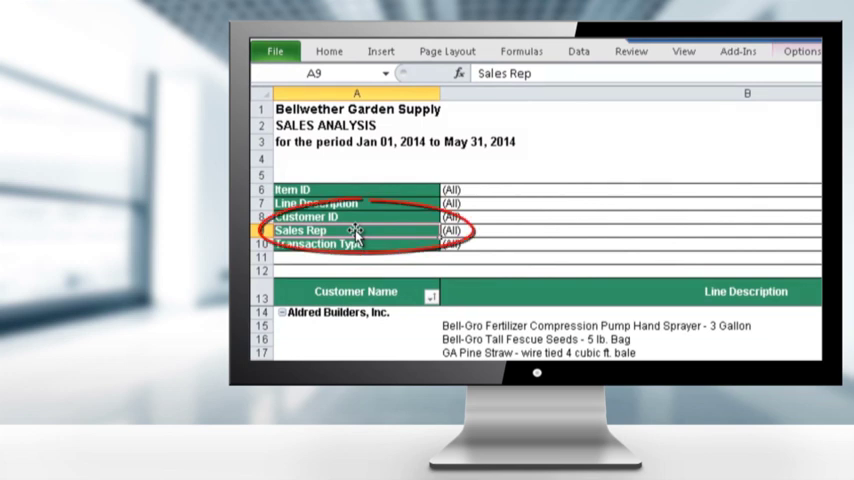
mouse_move(622, 206)
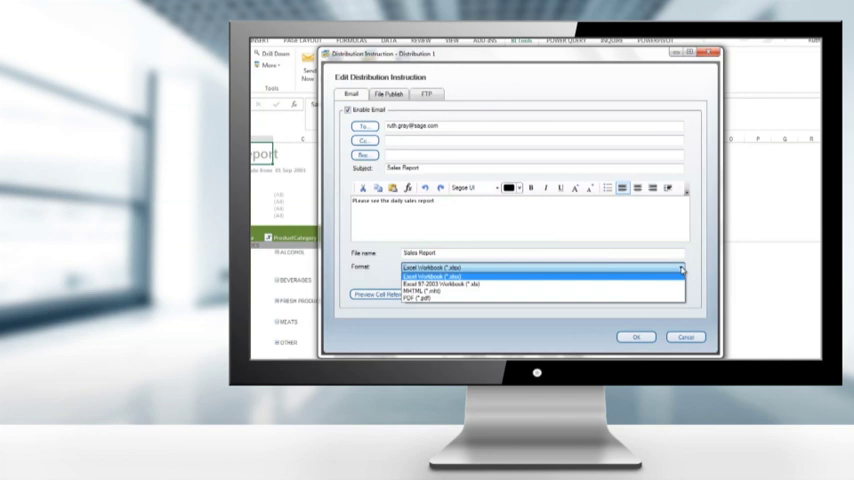
- Review the File Publish and FTP delivery tabs, then return to the Email instruction settings
click(388, 94)
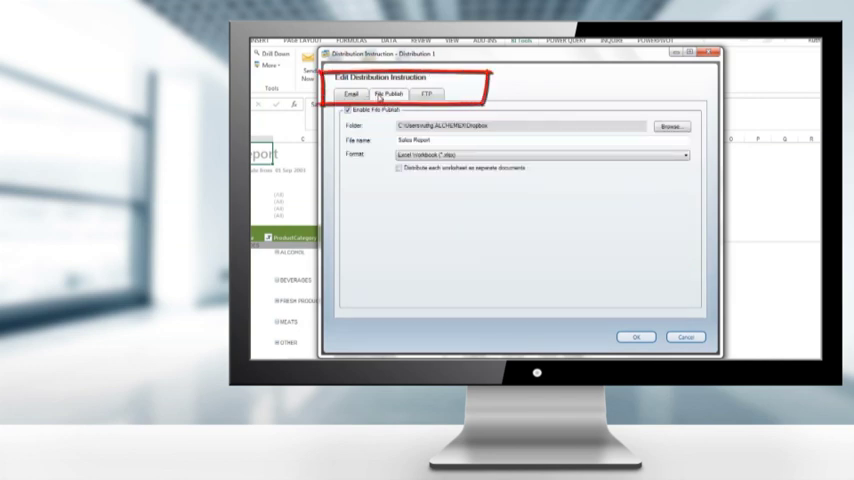
click(426, 94)
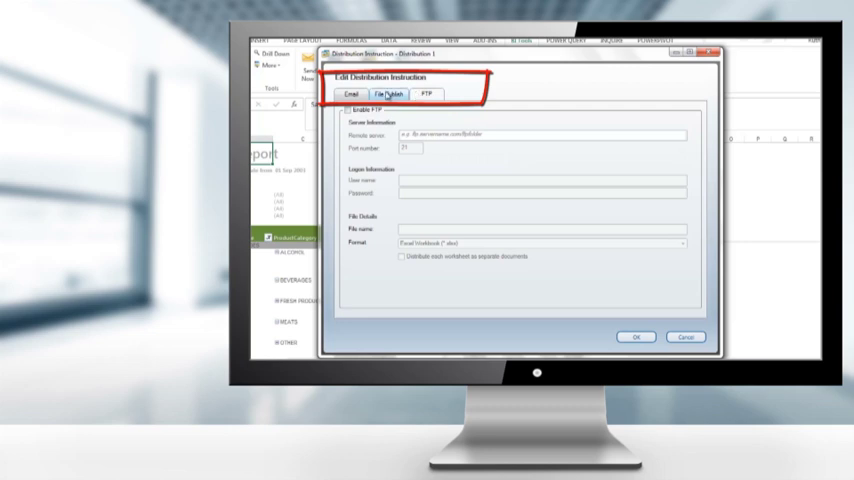
click(388, 94)
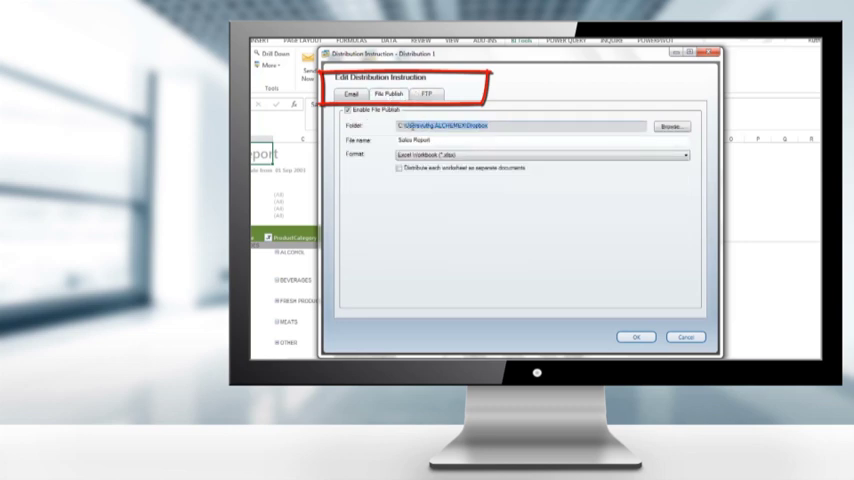
click(348, 94)
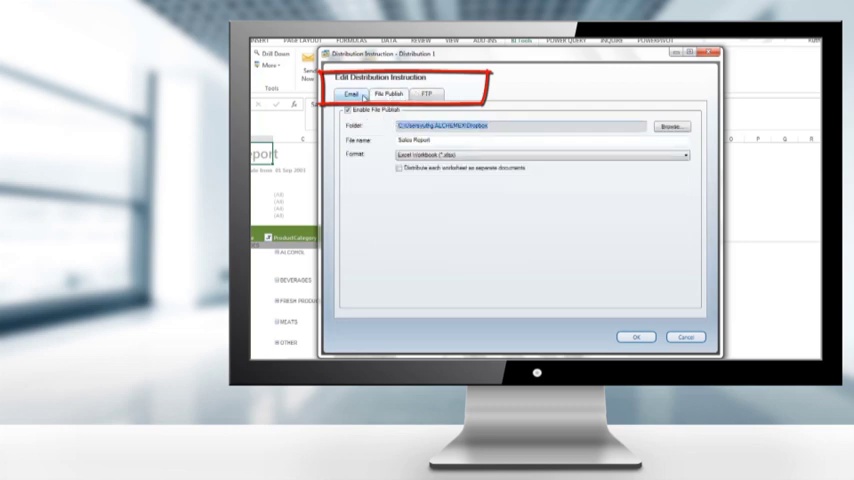
click(350, 94)
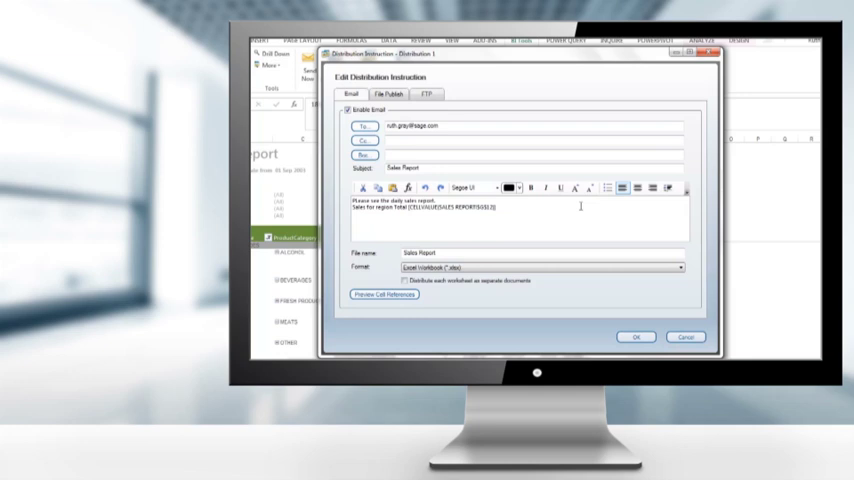
click(384, 296)
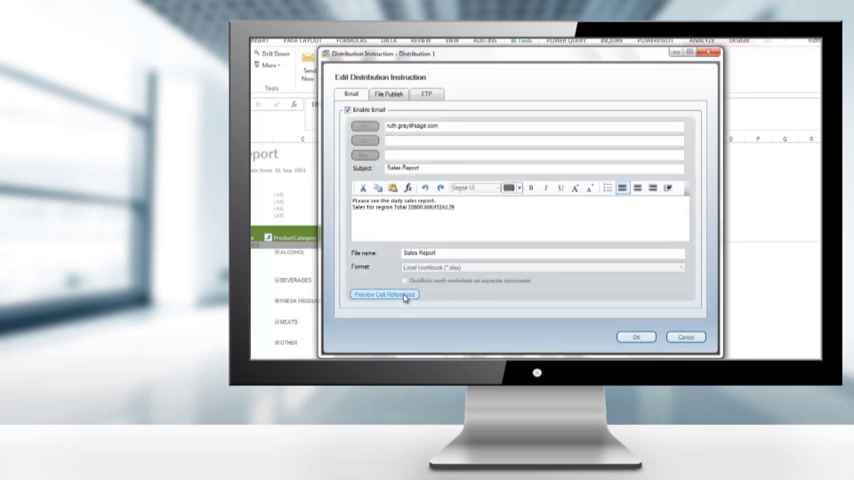